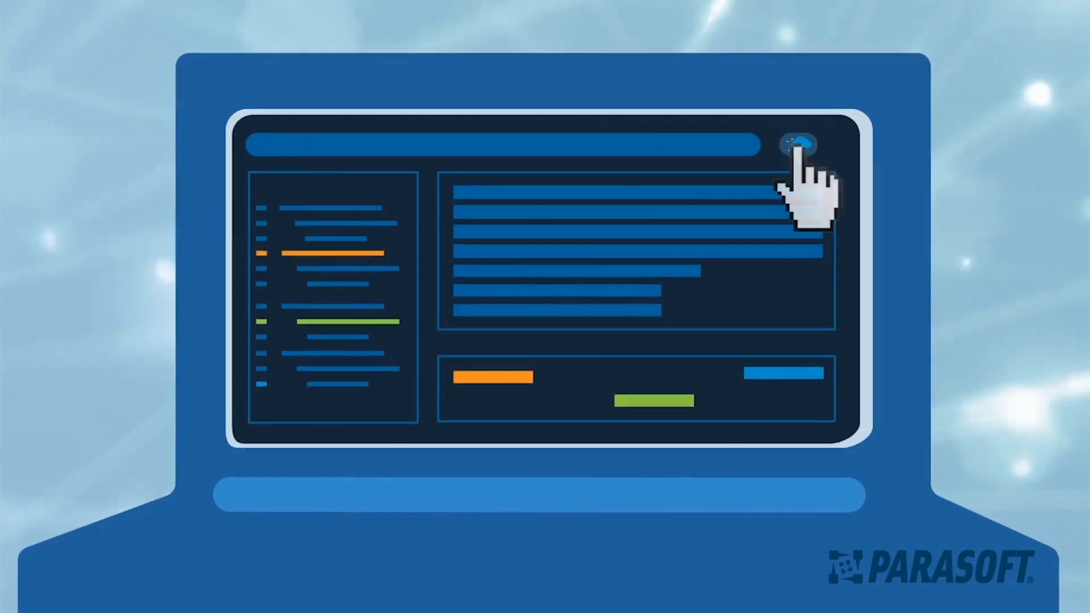
- Run the AI assistant on the listed results so they light up orange and green
click(800, 144)
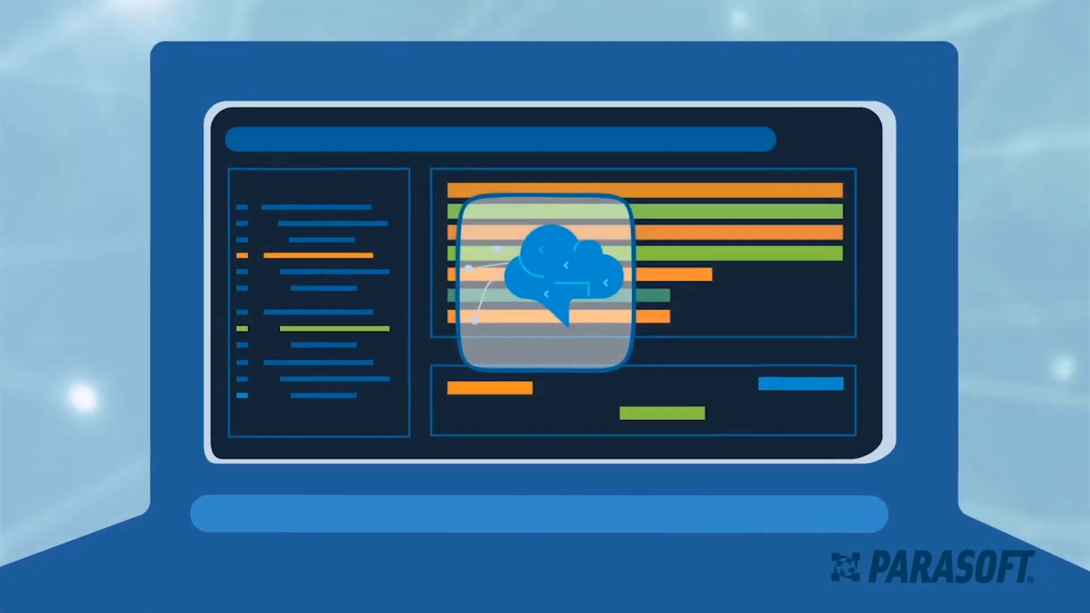